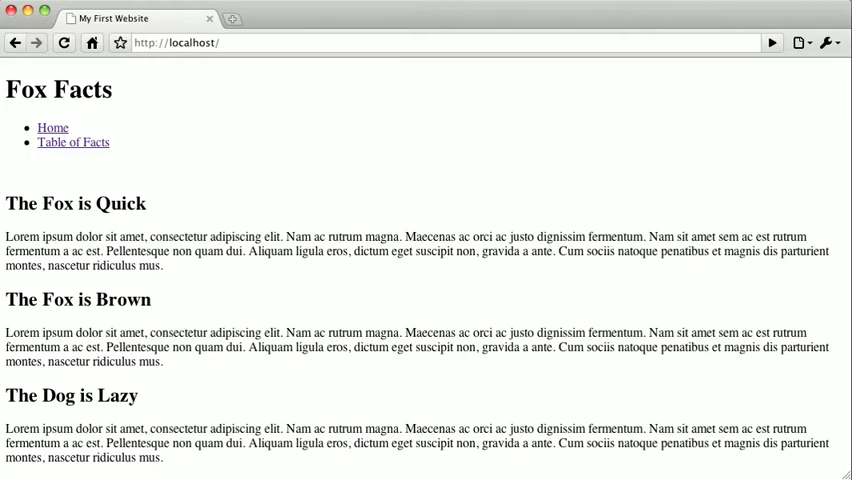
mouse_move(124, 141)
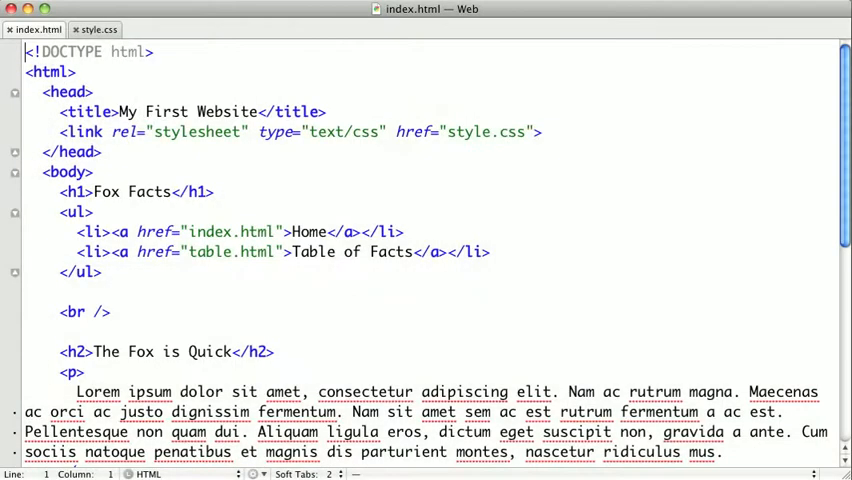
- In style.css, write a * rule with color: white and background-color: black
click(95, 29)
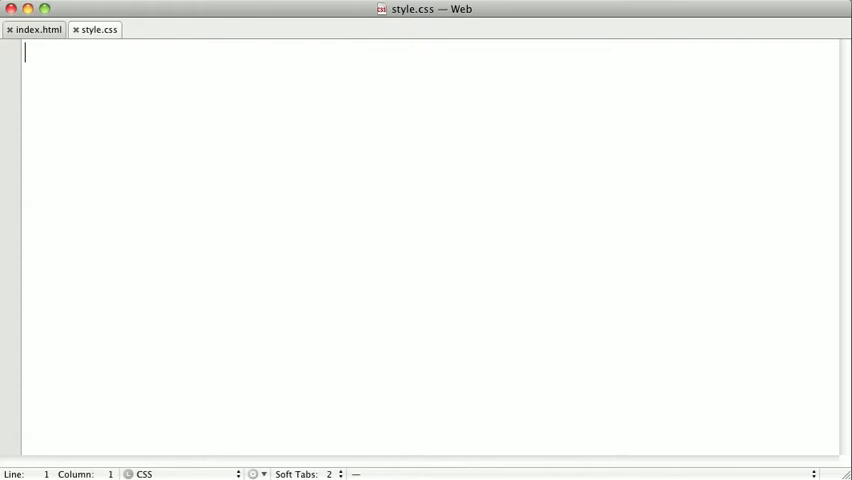
text(*)
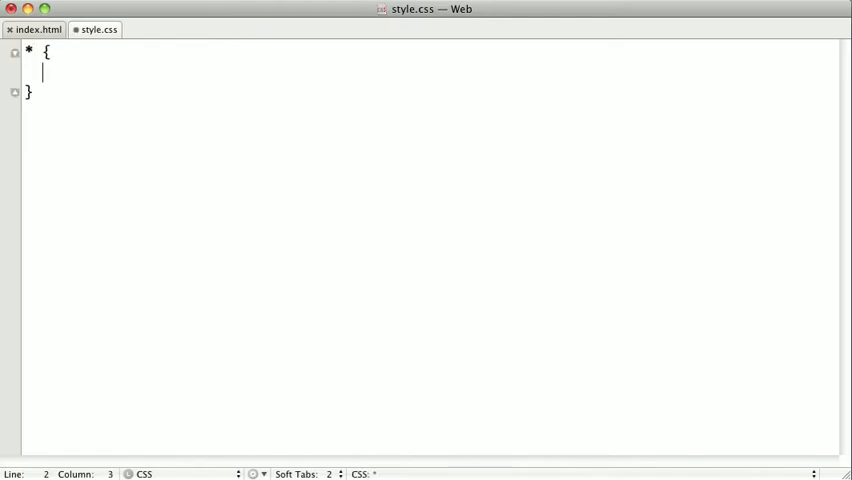
text(color:;)
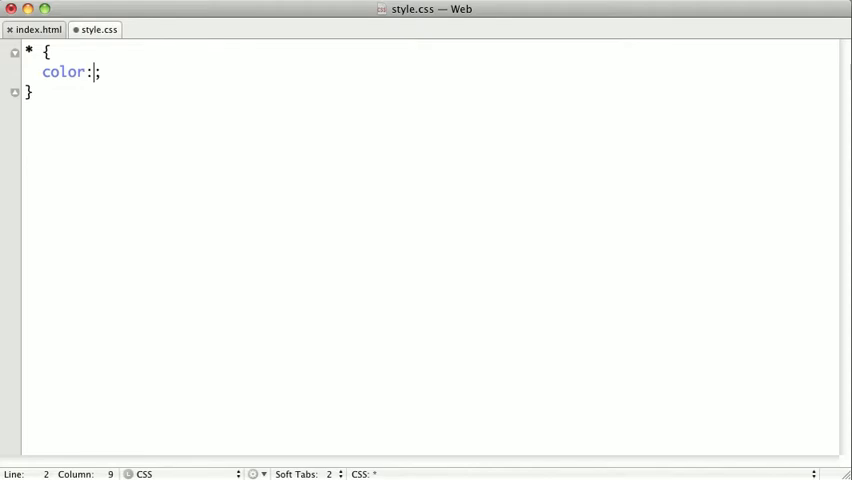
text(white)
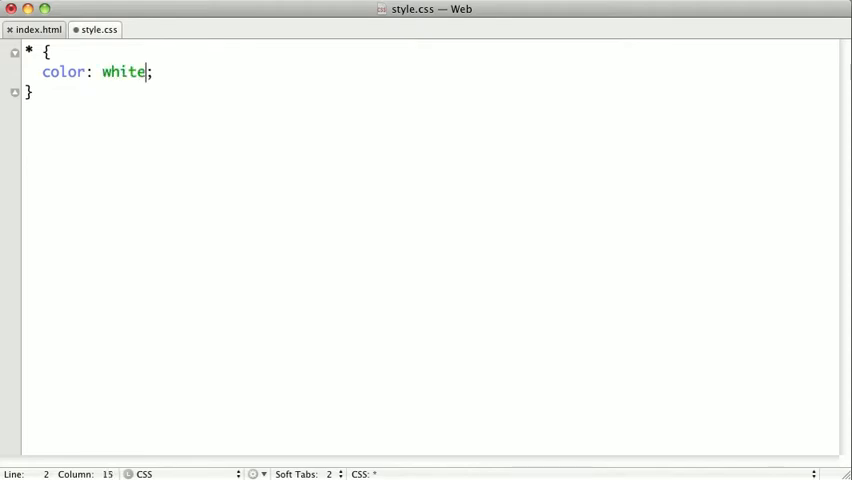
text(ba)
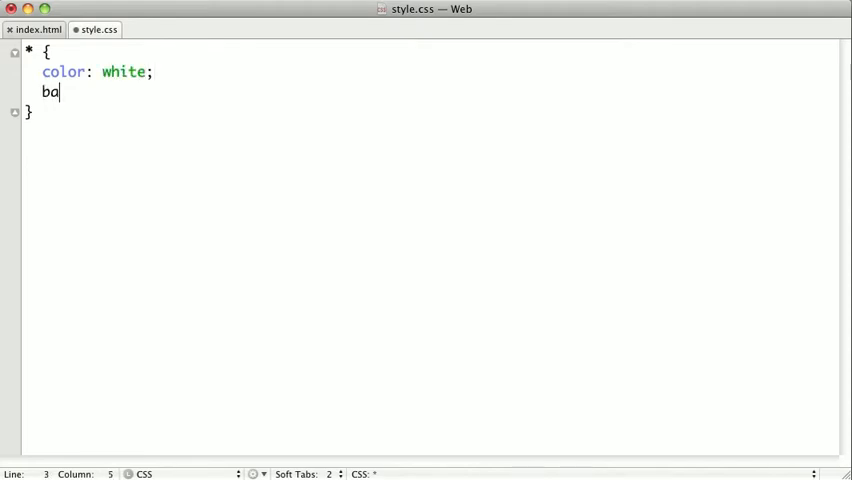
text(ckground-color: bl;)
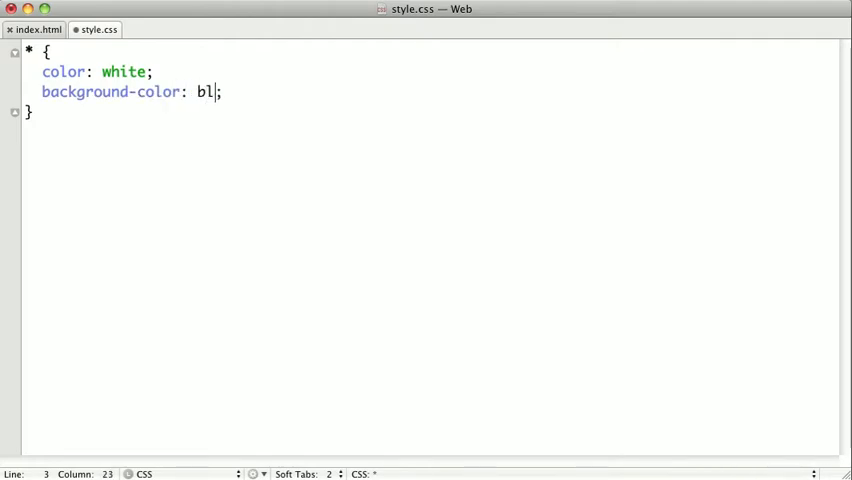
text(ack)
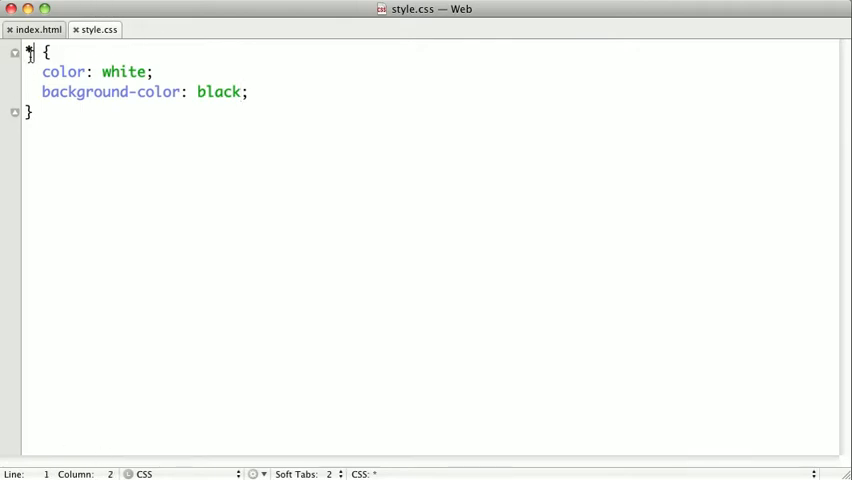
- Change the * selector to p, then select the p selector
text(p)
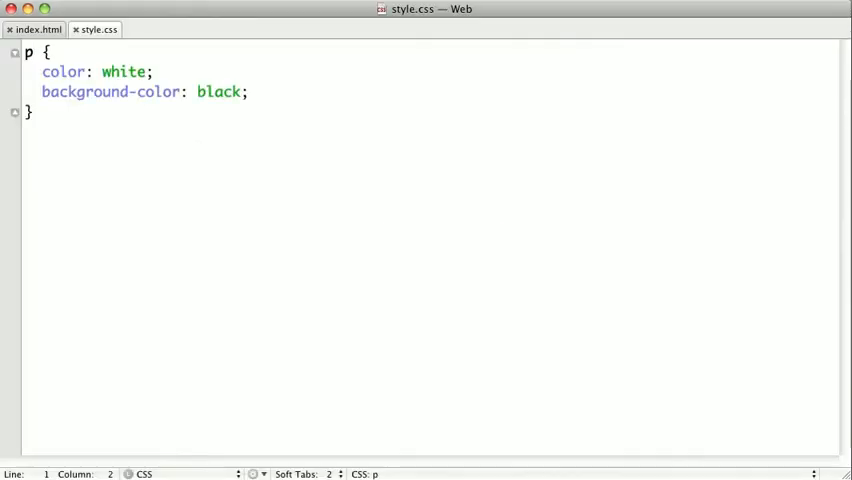
click(33, 125)
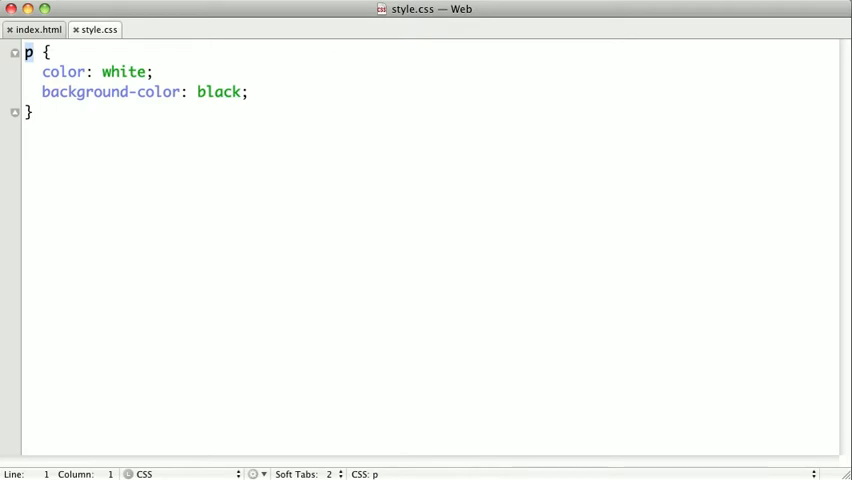
- Replace the p selector with h2 and save style.css
text(h2)
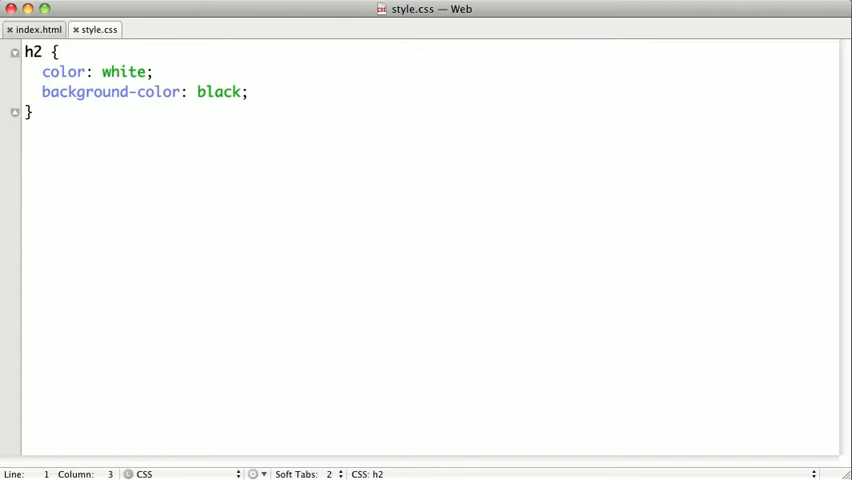
mouse_move(101, 8)
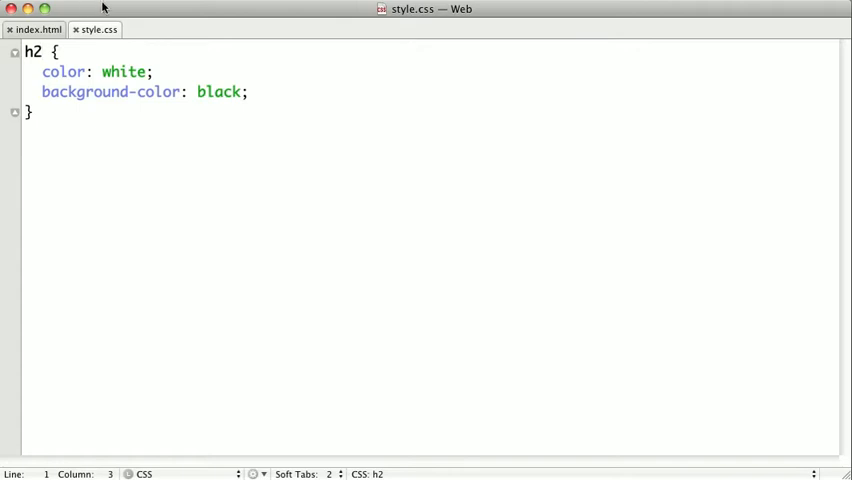
- In index.html, wrap 'Quick' and 'dolor sit amet' in span tags
click(38, 29)
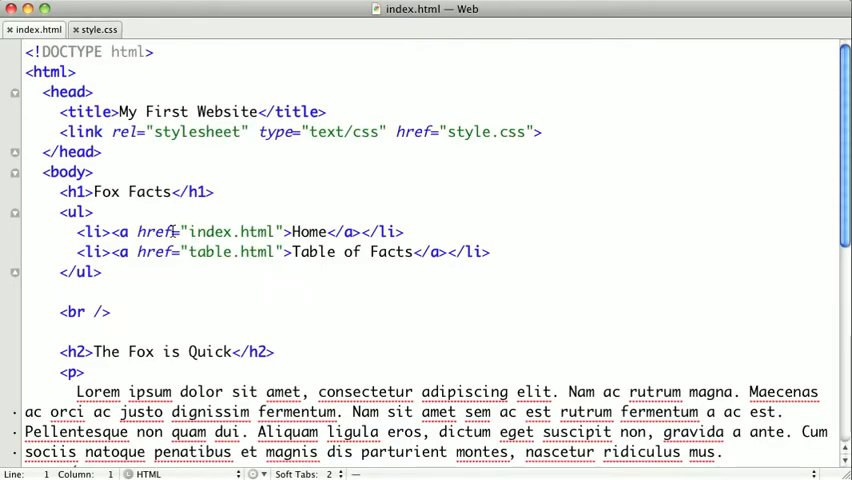
scroll(down, 3)
text(<)
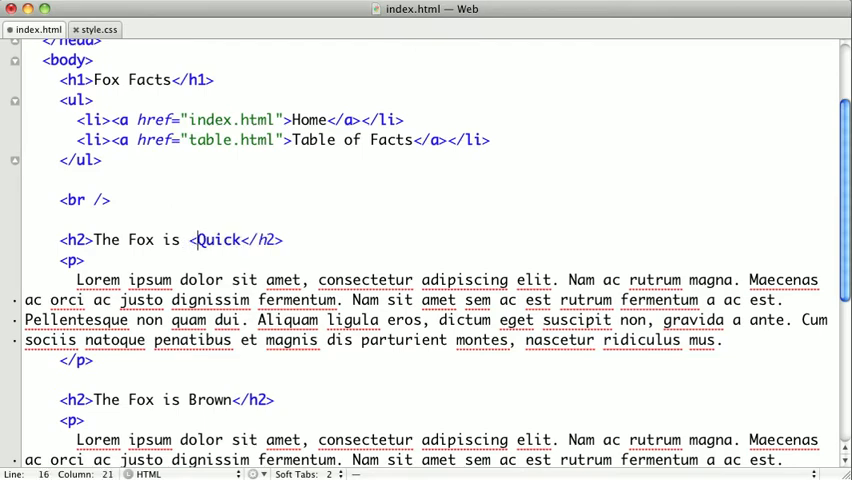
text(span>)
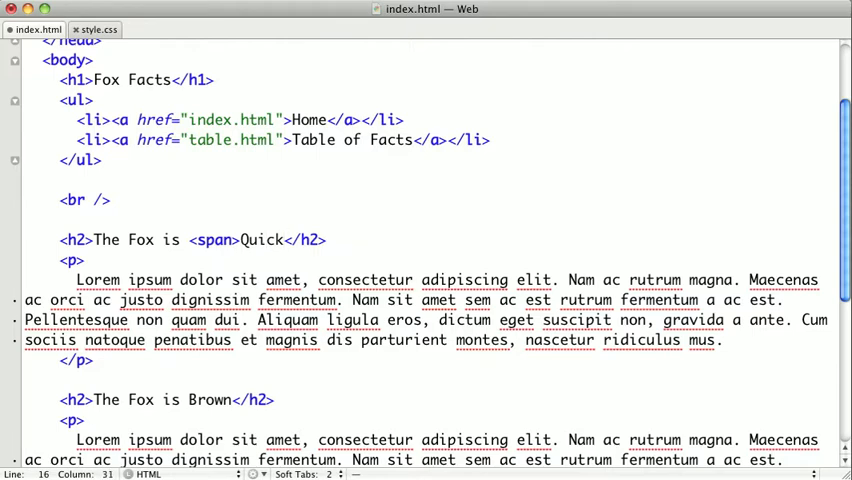
text(</span></)
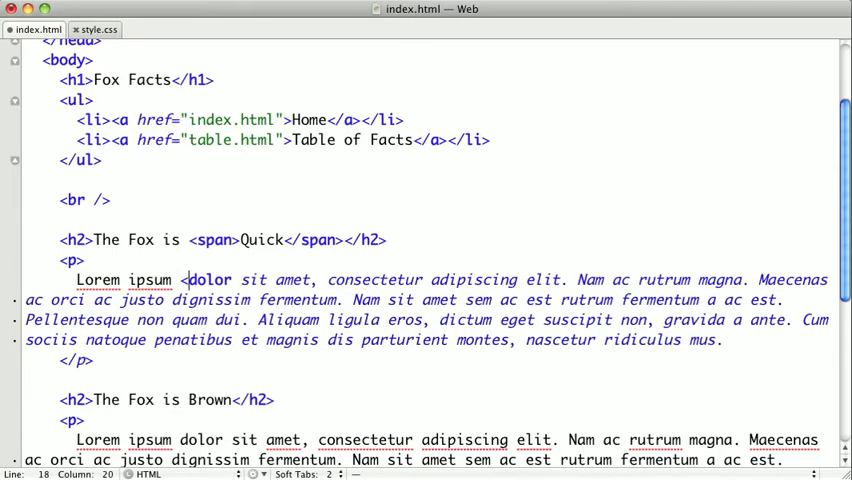
text(<span>)
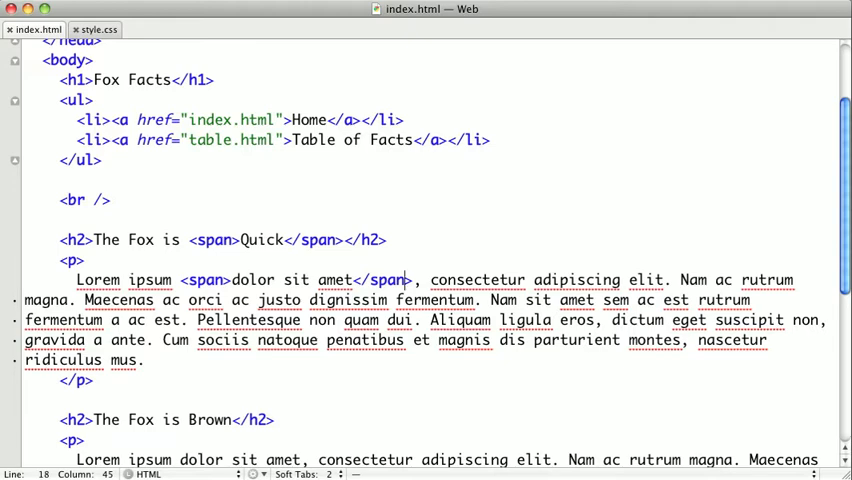
mouse_move(190, 347)
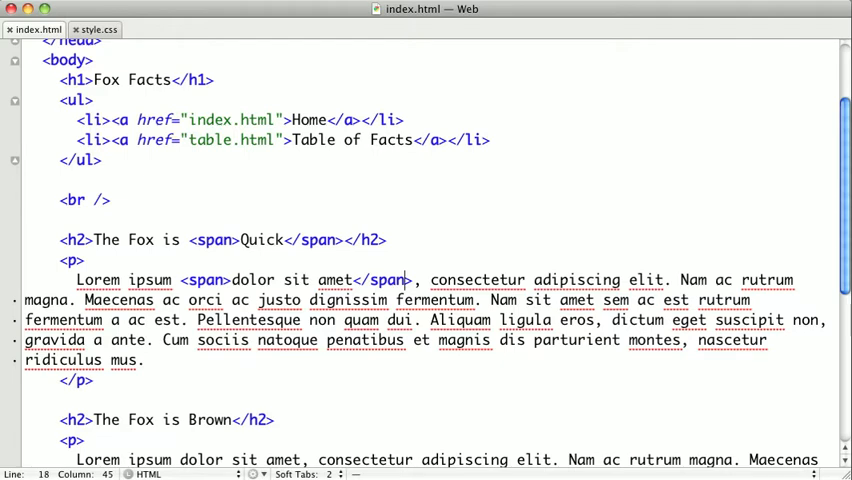
- Replace the h2 selector in style.css with the descendant selector 'p span'
click(94, 29)
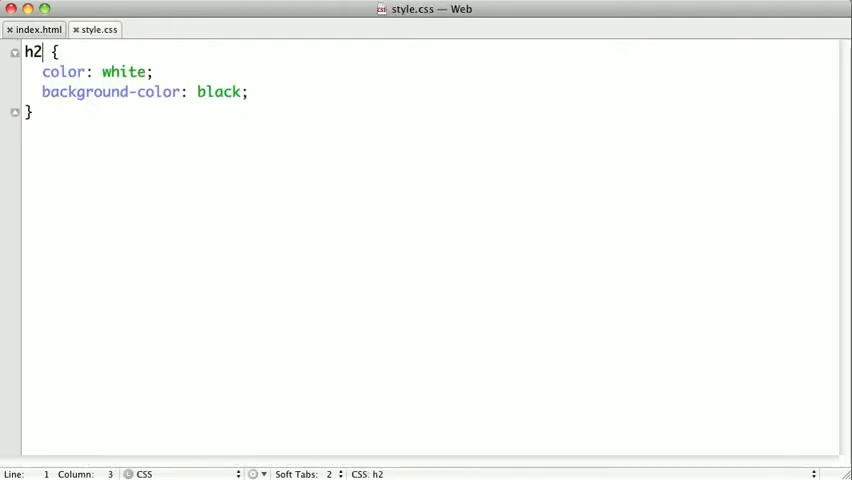
key(Backspace)
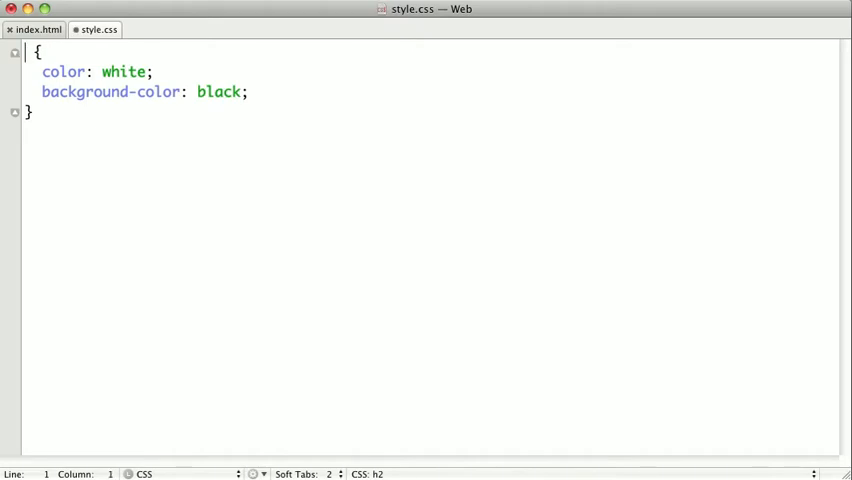
text(span)
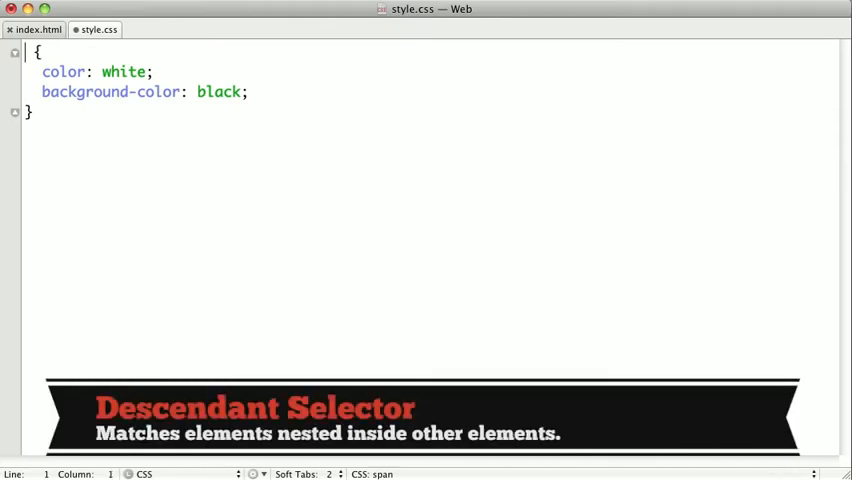
text(p)
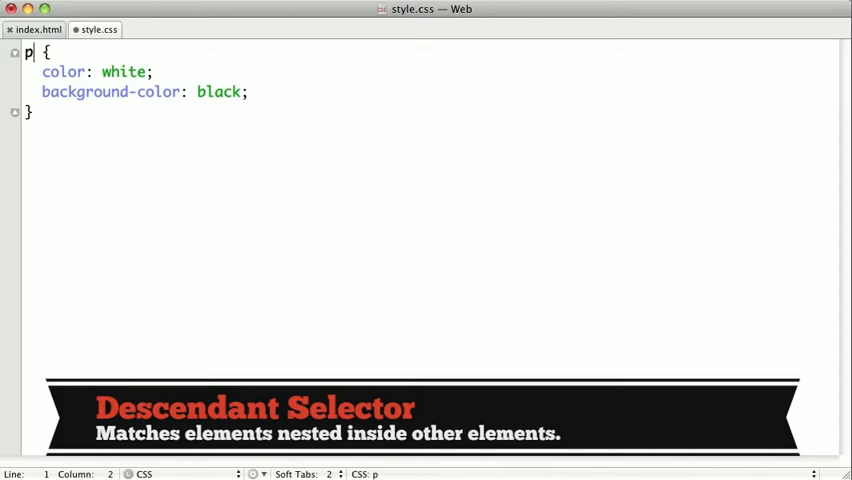
text(sp)
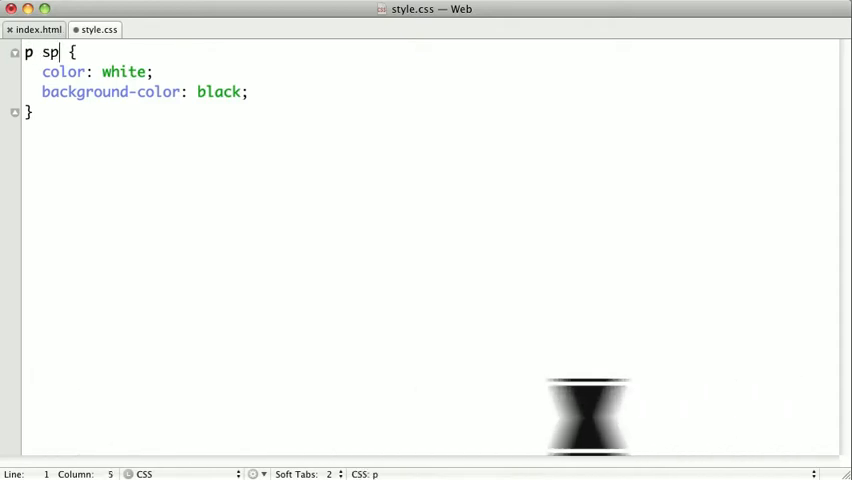
text(an)
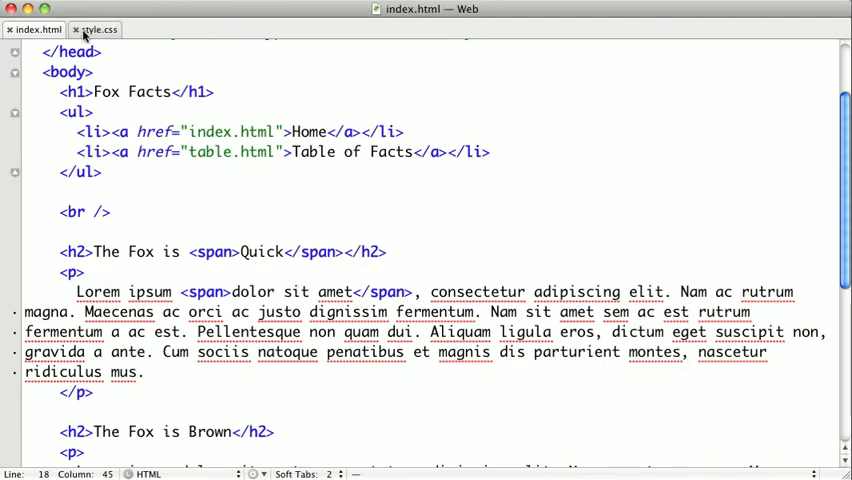
- Change the style.css selector from 'p span' to 'h2 span', then return to index.html
click(94, 29)
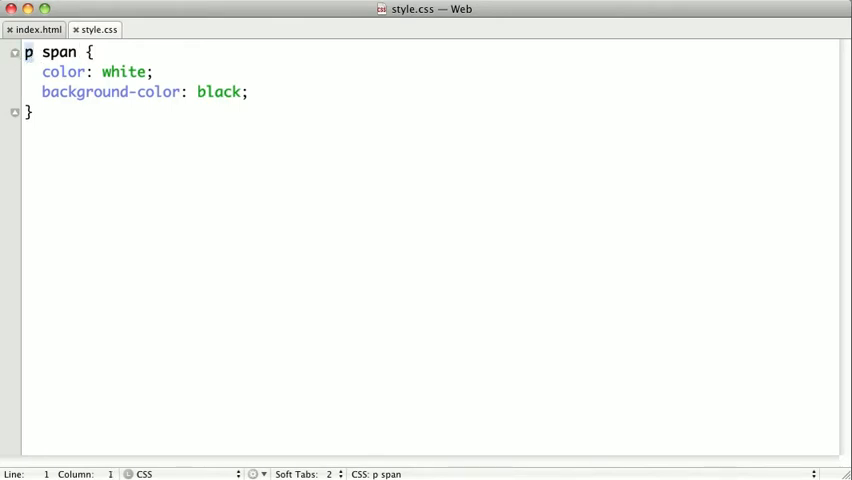
text(h2)
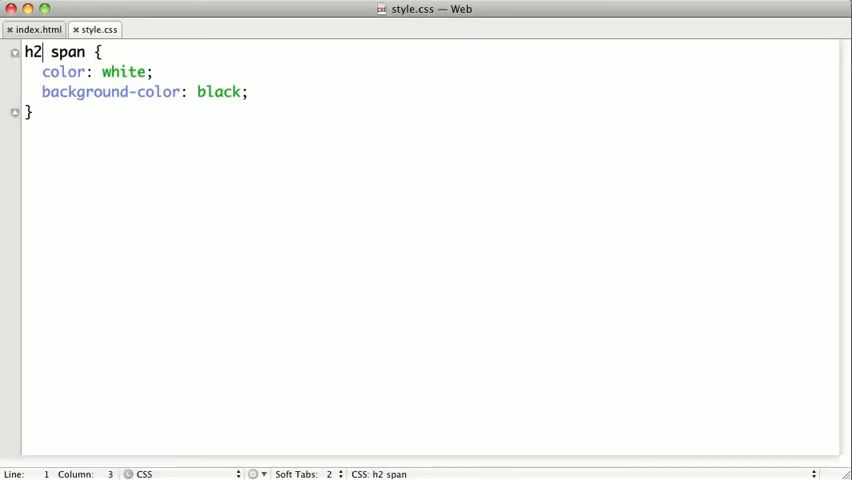
click(37, 29)
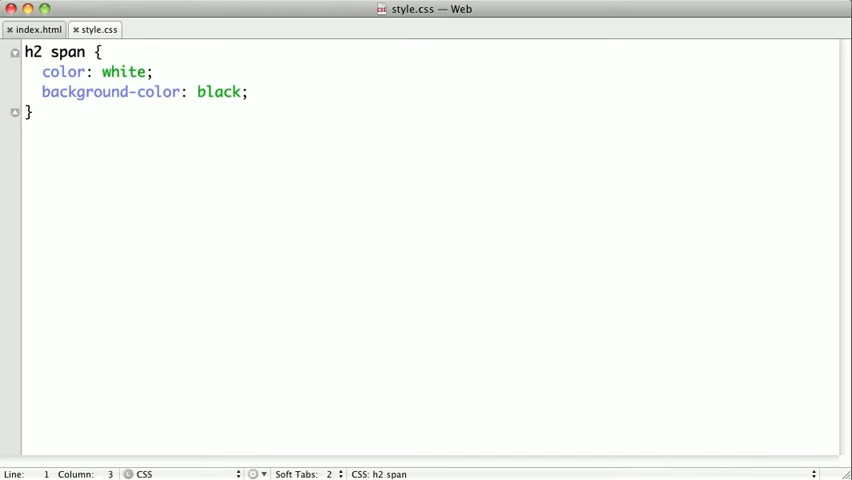
click(37, 29)
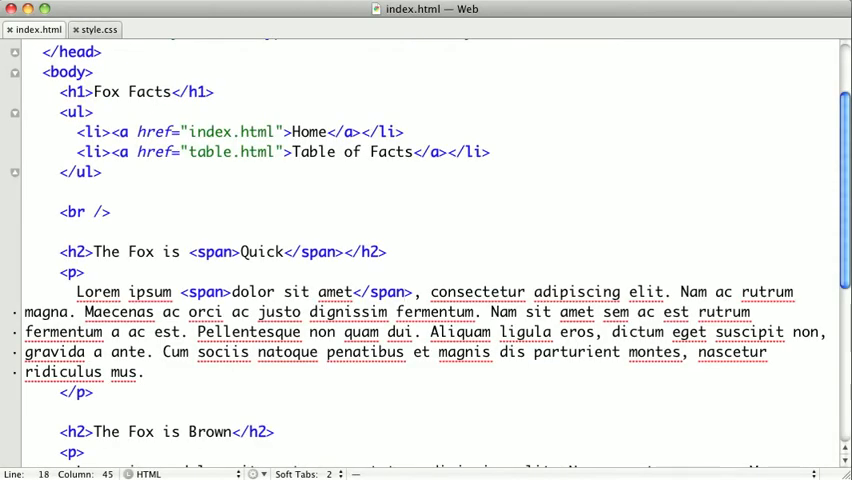
- Add id="important_headline" to the 'The Fox is Quick' h2 tag
click(90, 251)
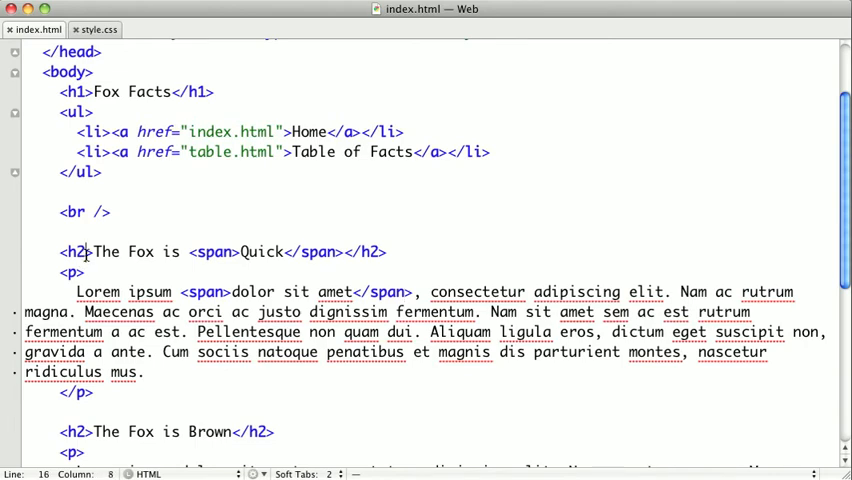
text(id="importan)
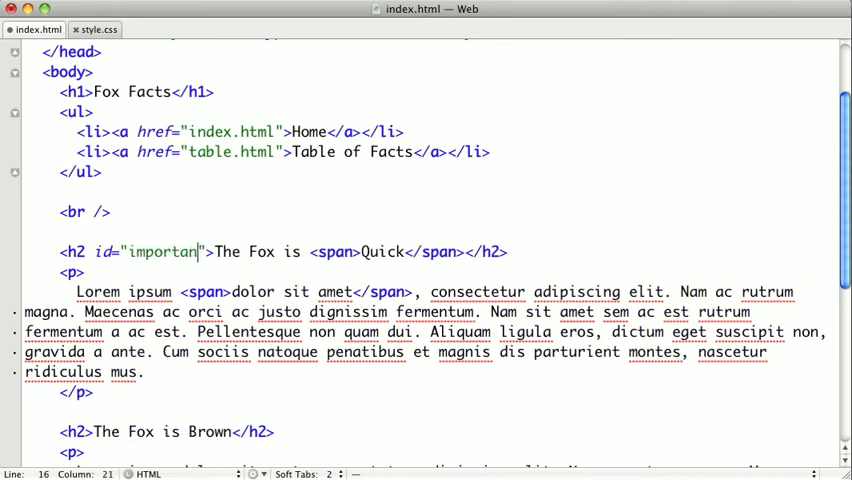
text(t_headline)
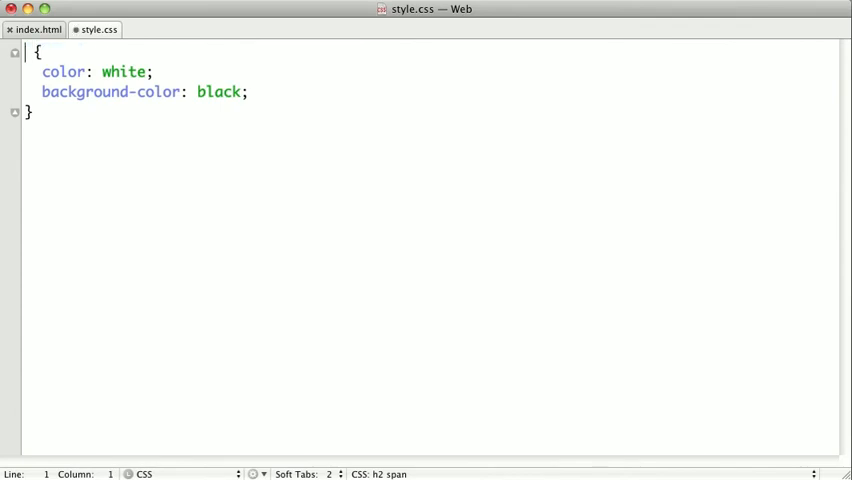
- Type '#important_headline' as the style.css rule's selector and save
text(#)
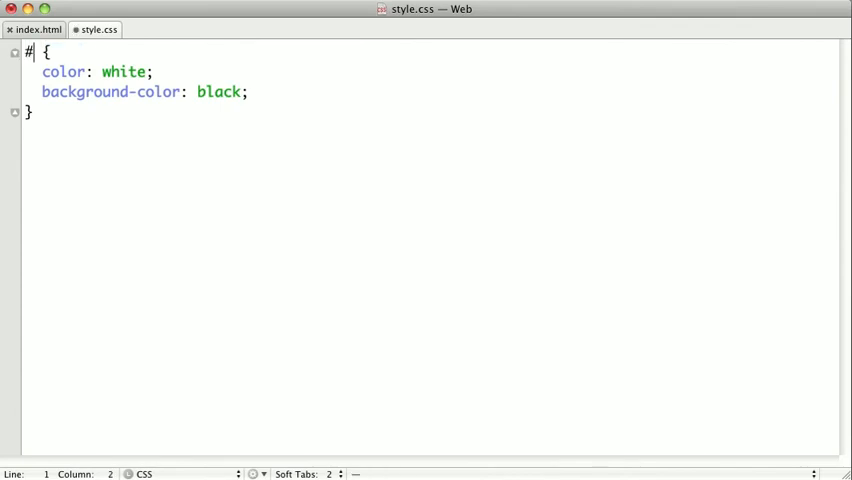
text(important)
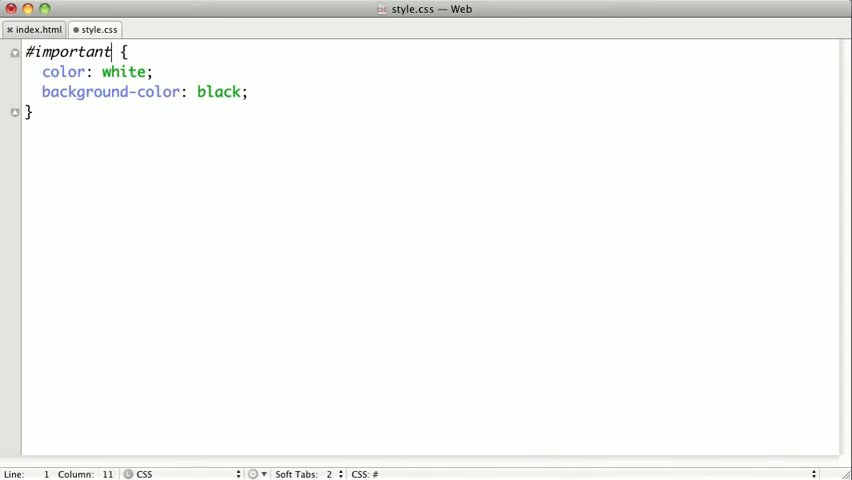
text(_headline)
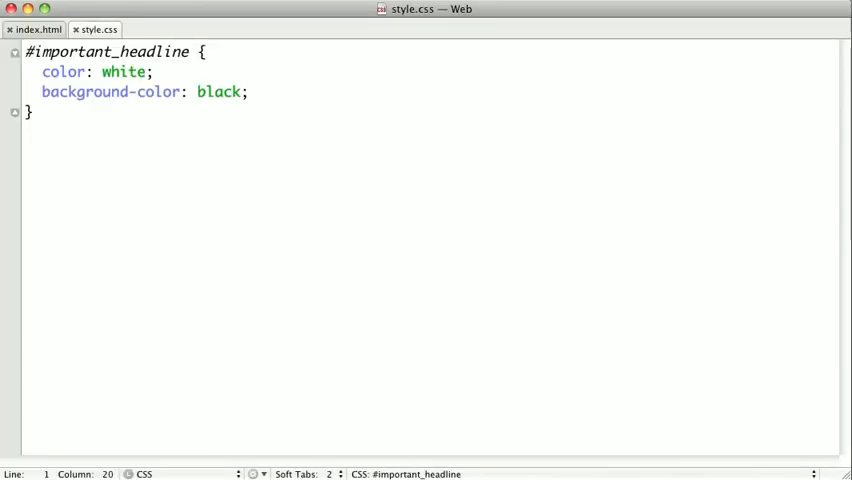
- Change the Quick h2's id attribute to class in index.html
click(37, 29)
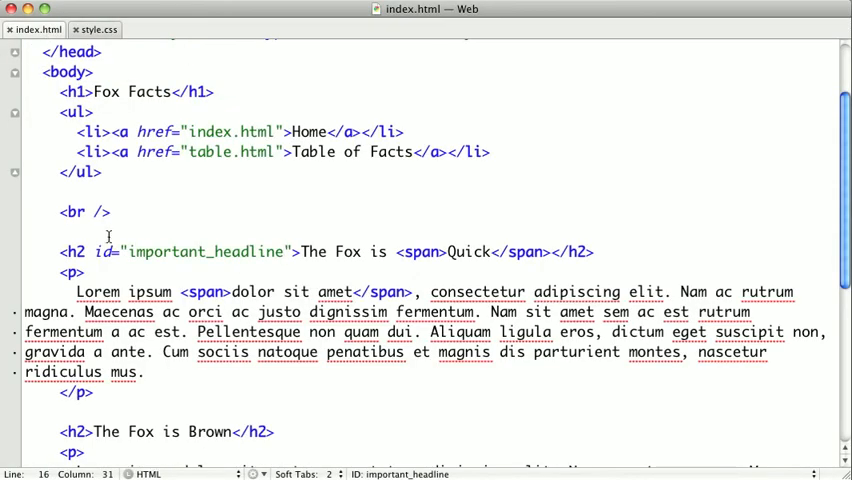
click(98, 251)
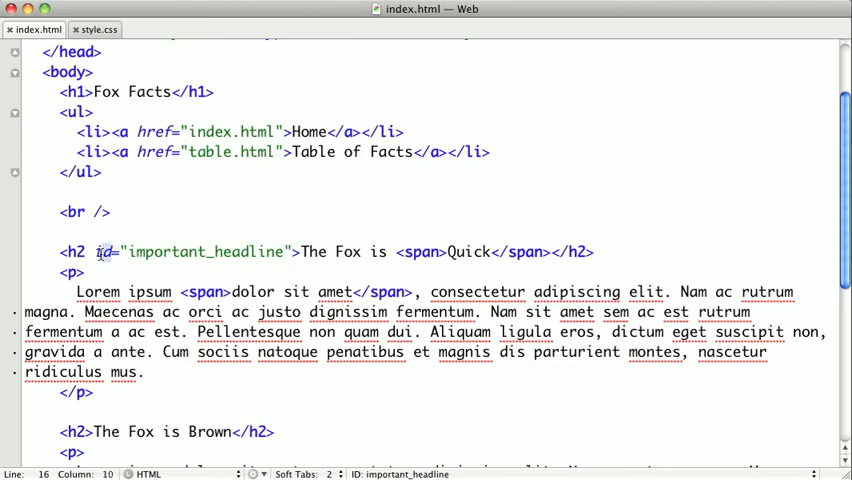
text(class)
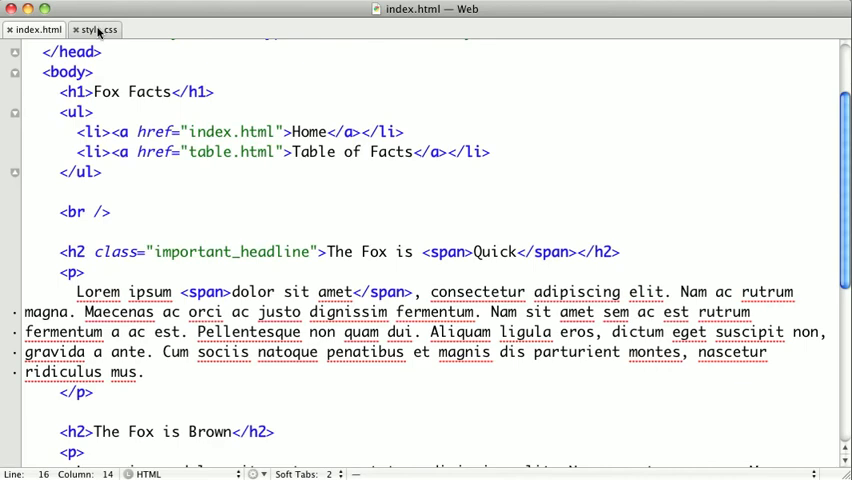
- Replace the leading # with '.' to make the .important_headline class selector
click(95, 29)
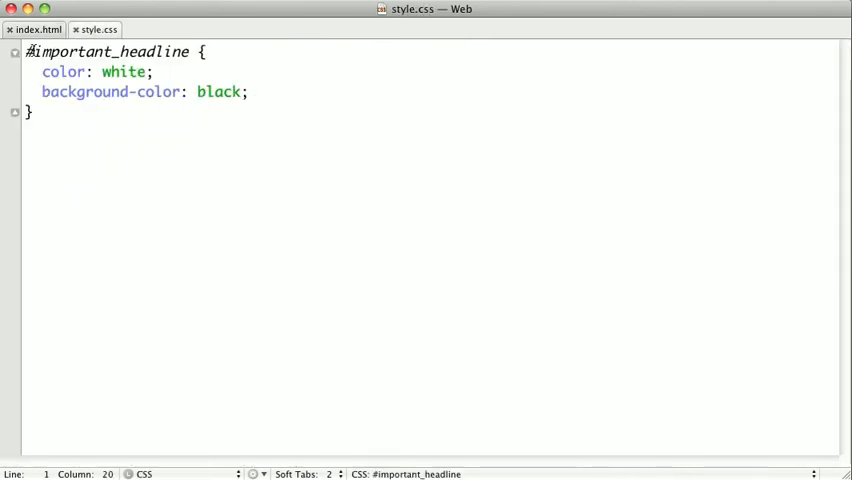
key(Home)
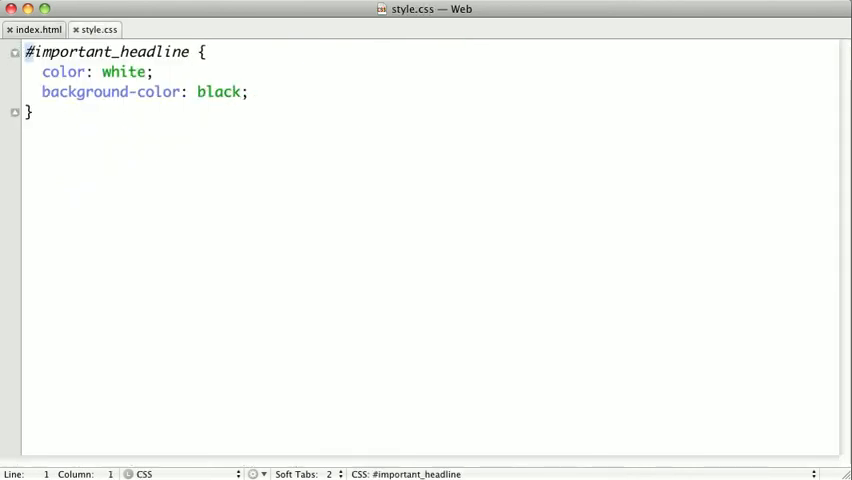
text(.)
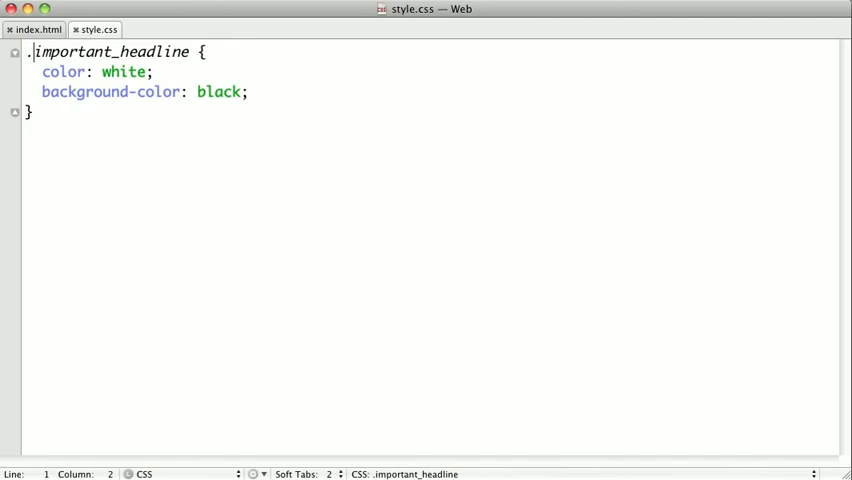